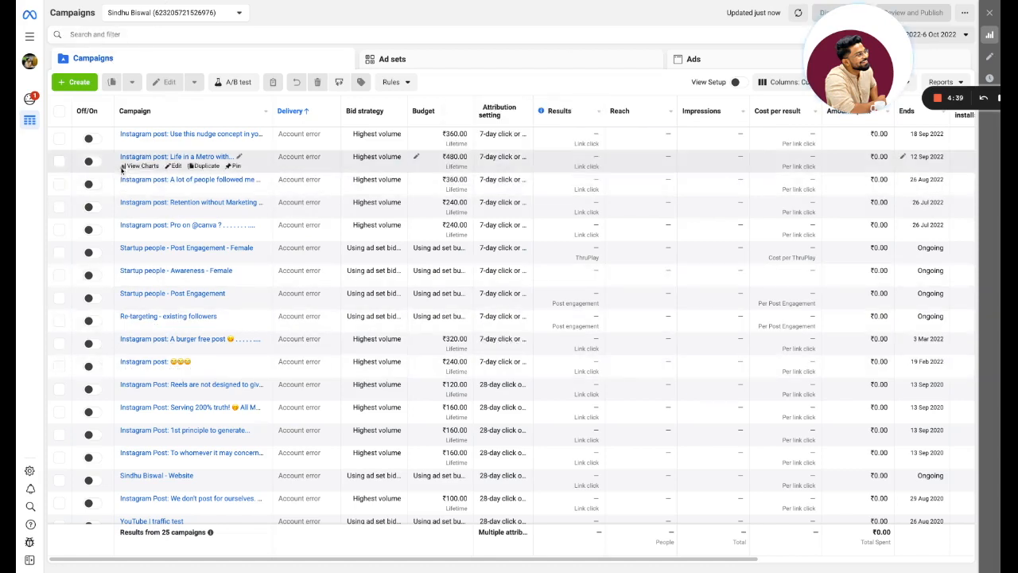
mouse_move(191, 185)
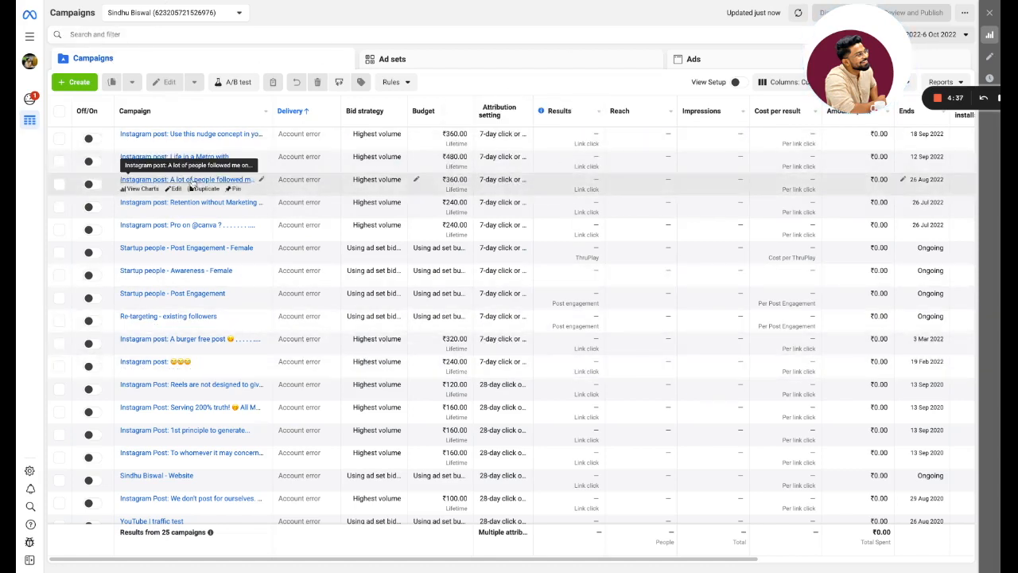
Start a new campaign so the six campaign objectives are listed for choosing.
left_click(74, 83)
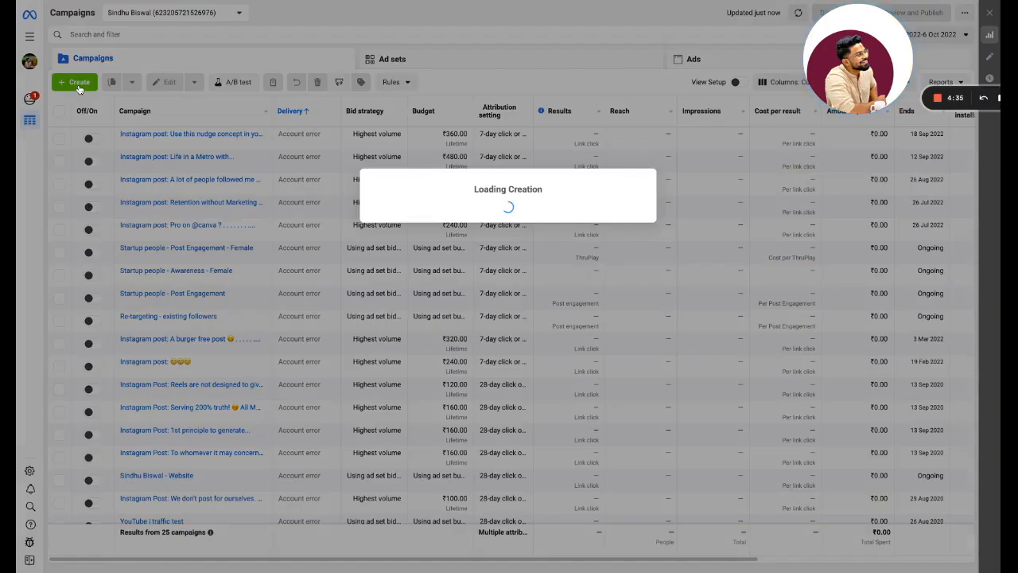
left_click(77, 83)
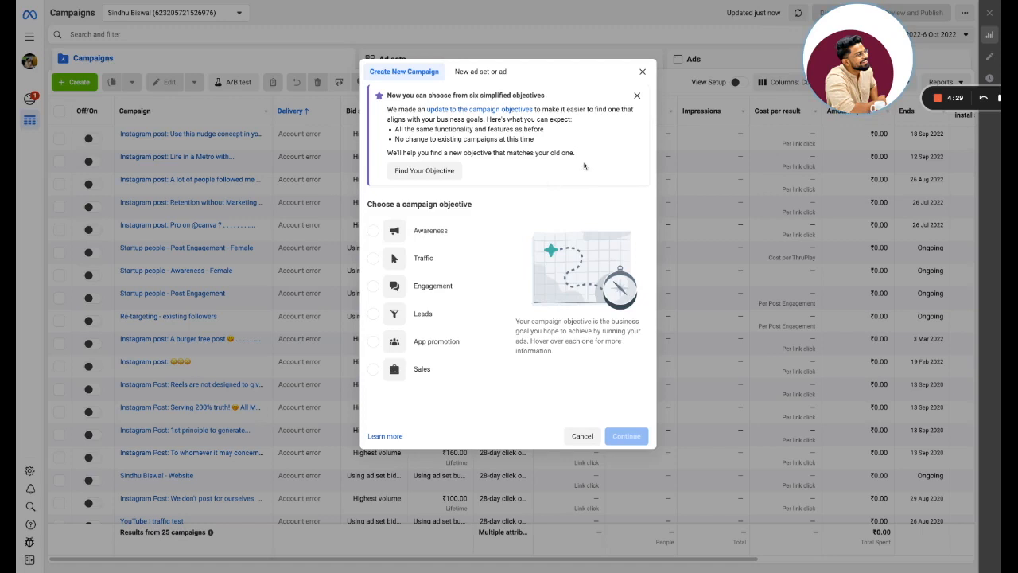
mouse_move(566, 173)
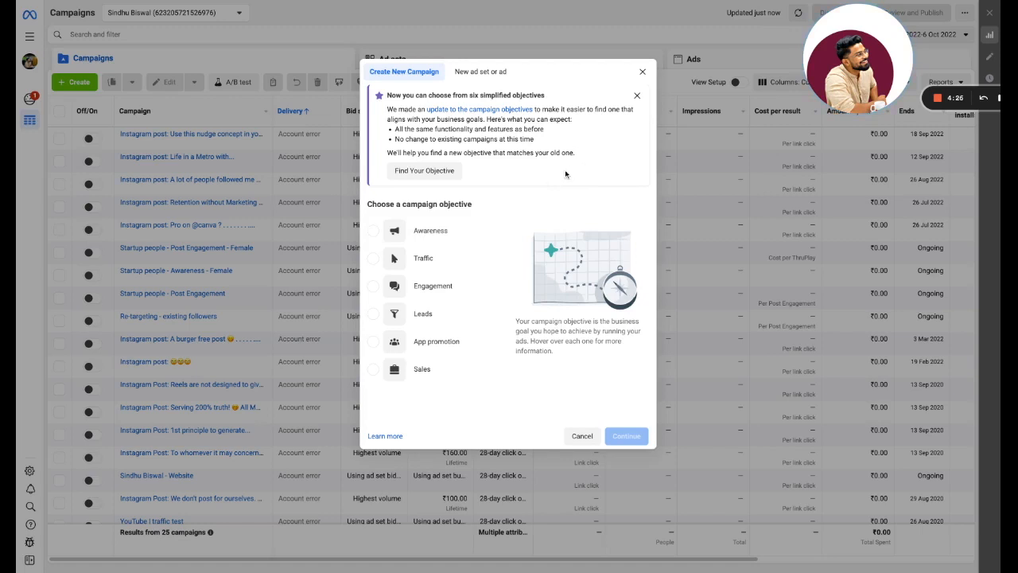
mouse_move(492, 226)
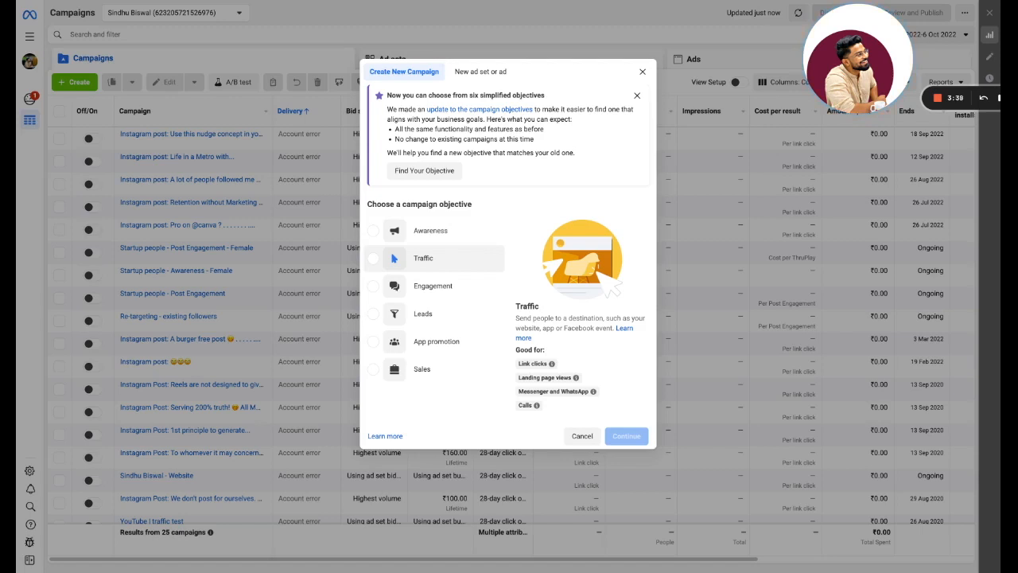
left_click(432, 286)
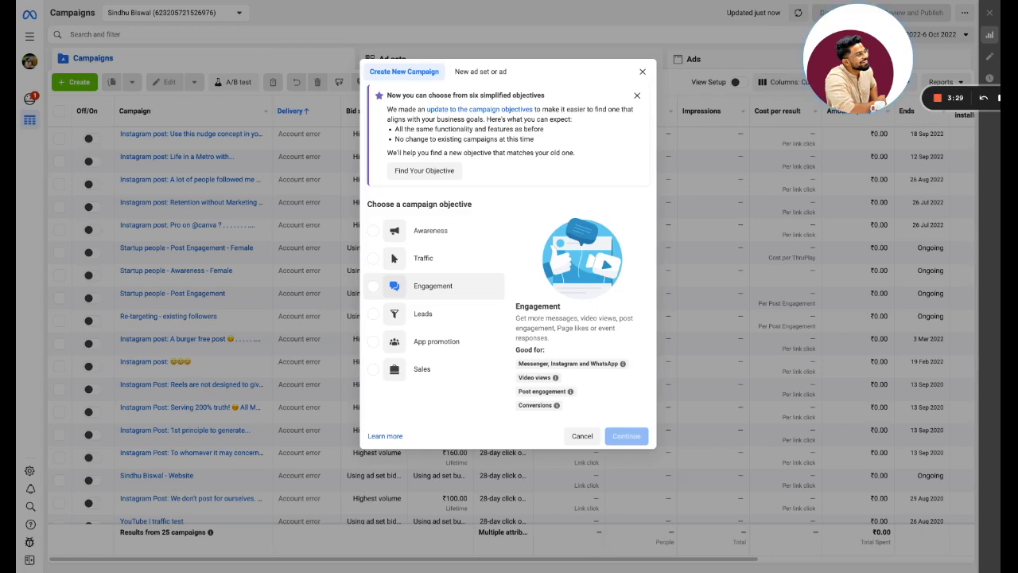
mouse_move(452, 293)
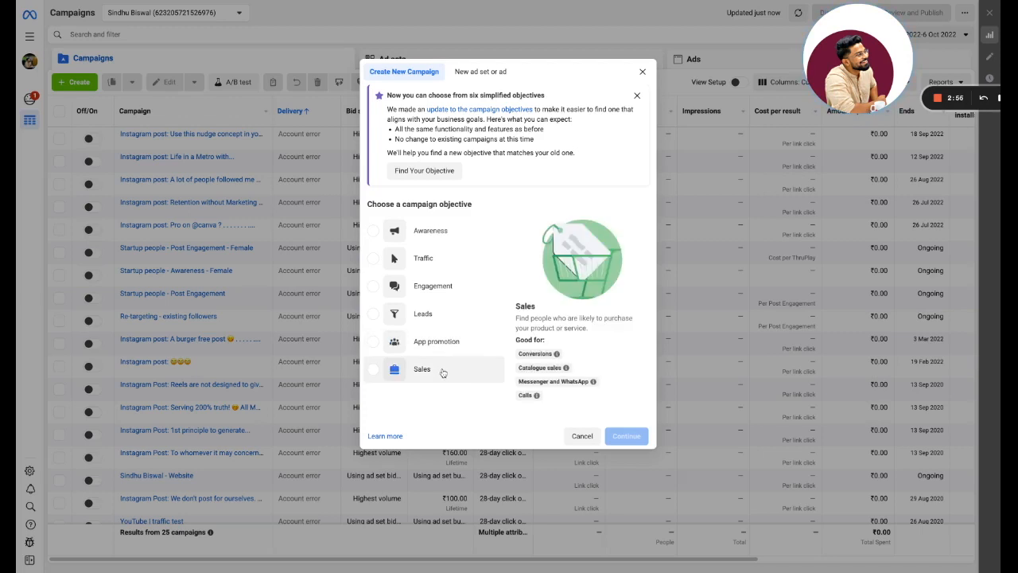
mouse_move(436, 270)
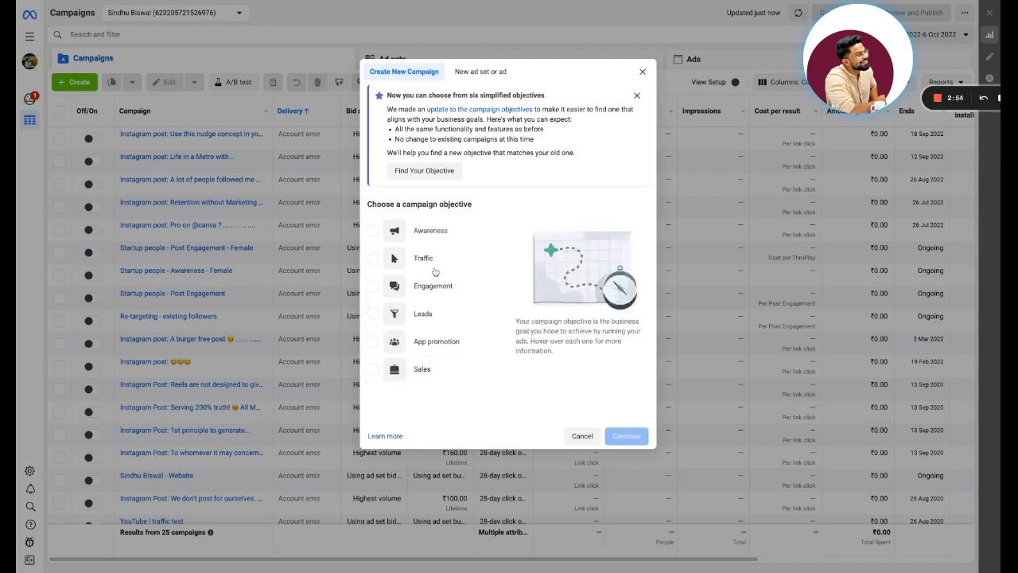
mouse_move(433, 380)
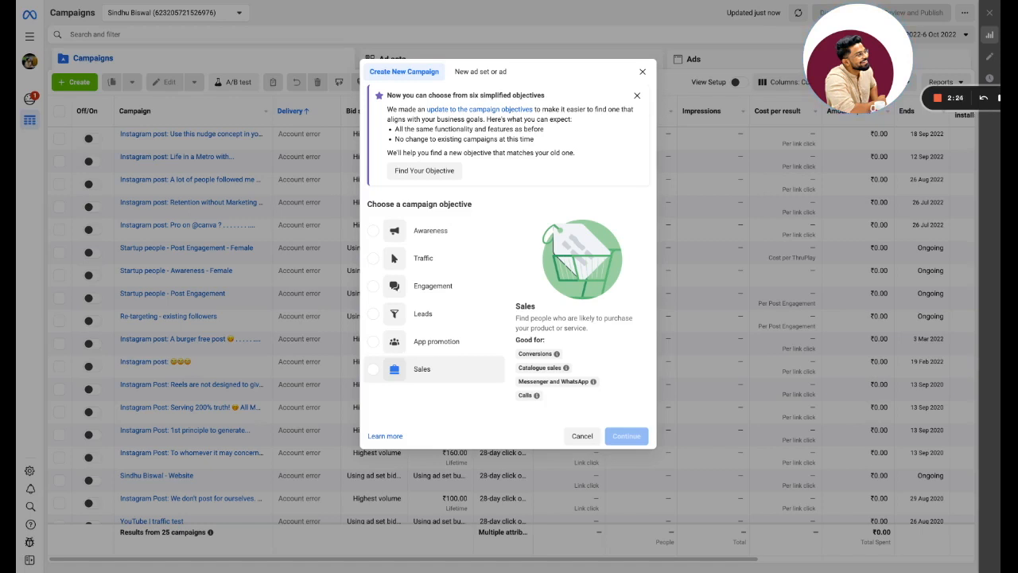
Create a draft campaign with the Traffic objective and continue to its settings.
left_click(423, 258)
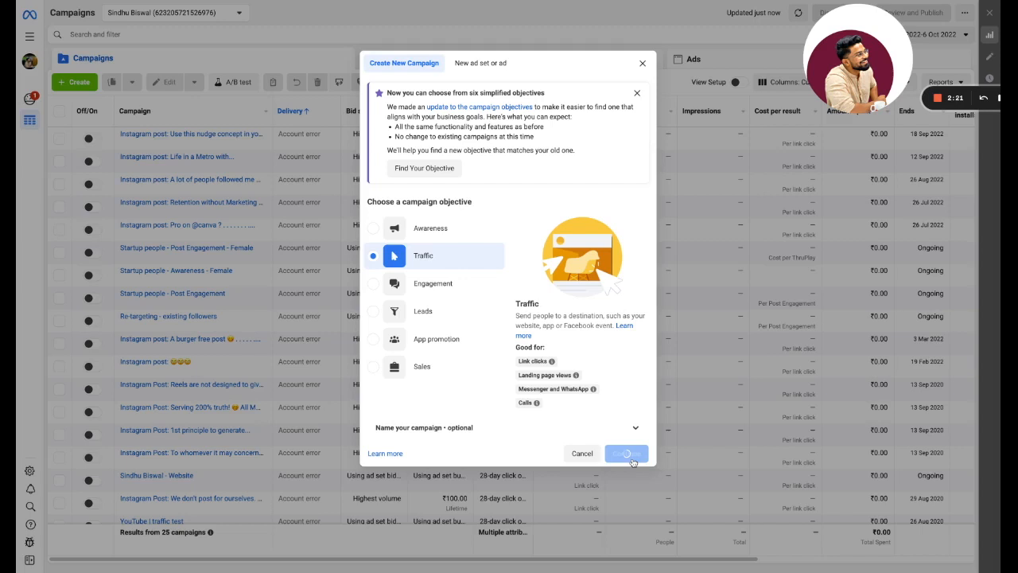
left_click(626, 452)
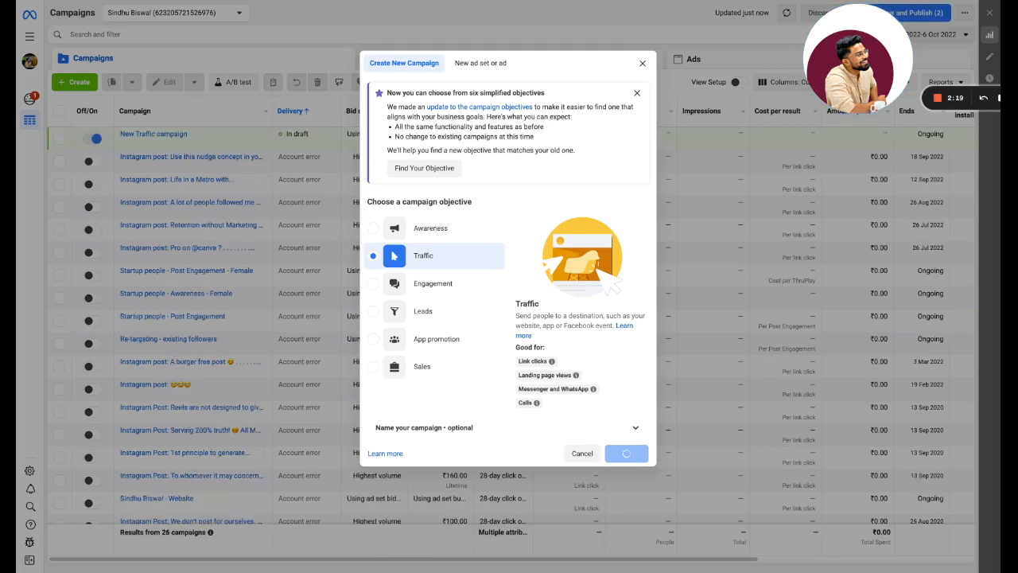
left_click(626, 451)
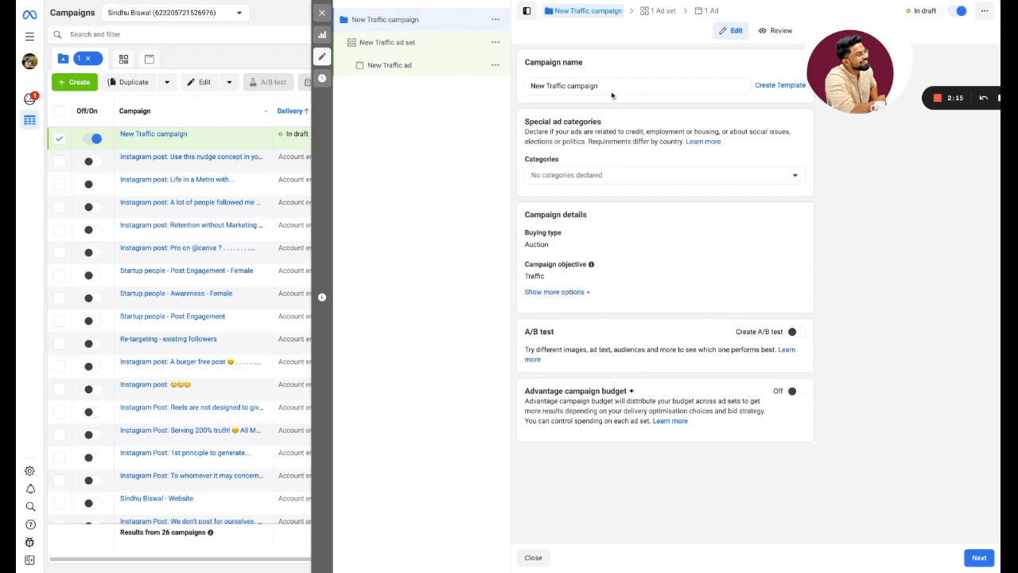
Name the campaign CoffeBean_LandingpageViews_6thOct and proceed to the ad set.
left_click(637, 86)
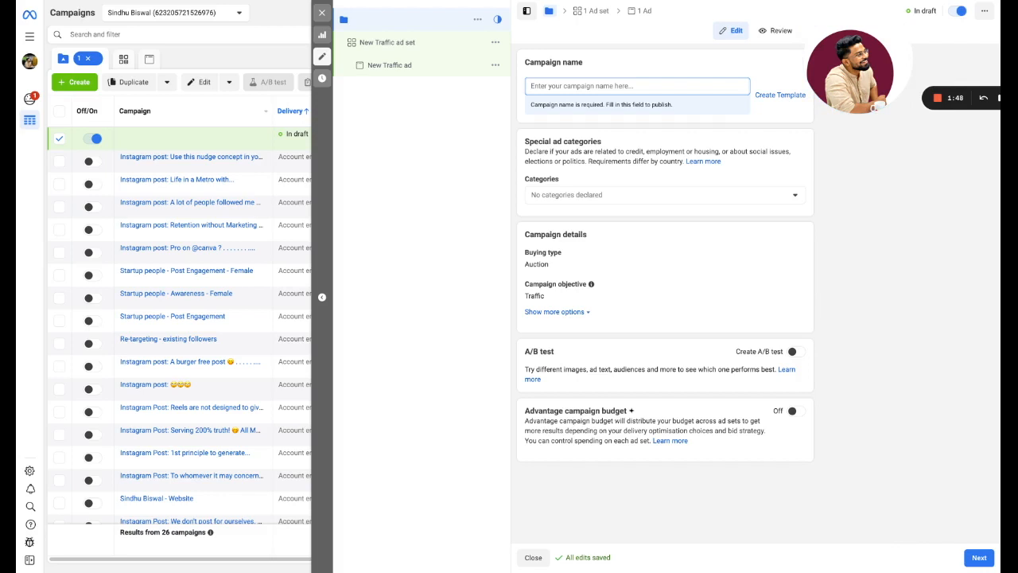
type("C")
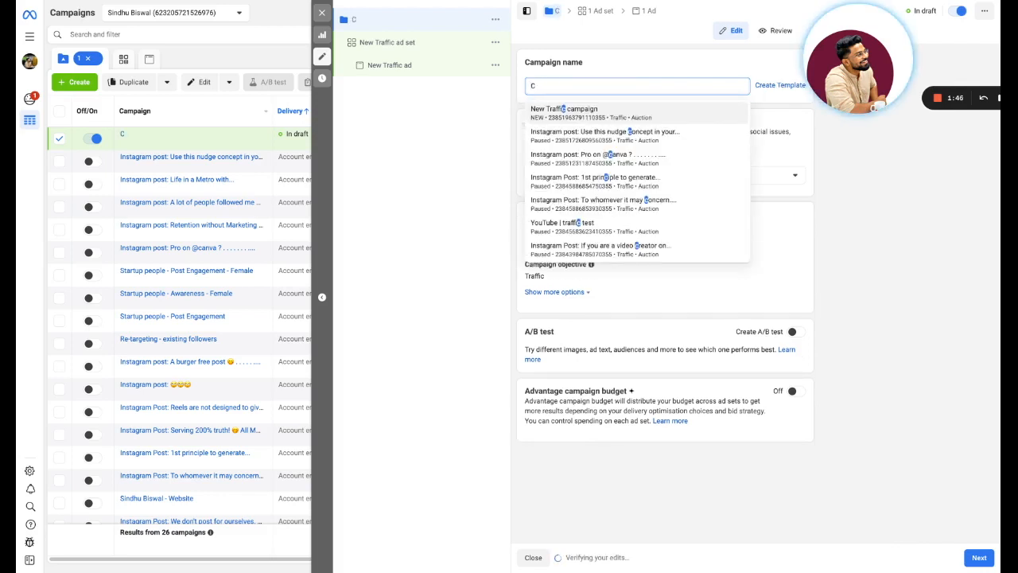
type("offee")
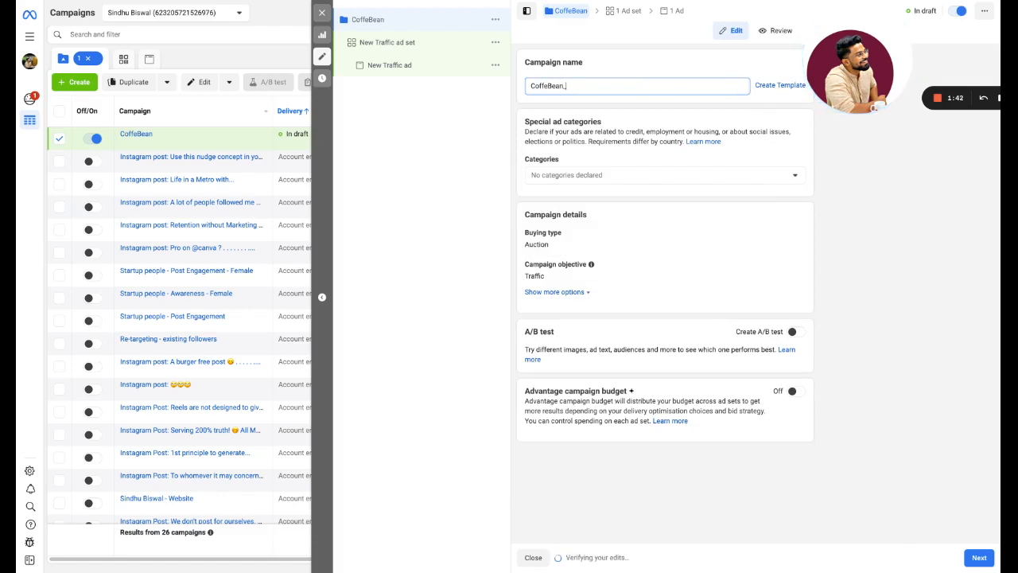
type("_T")
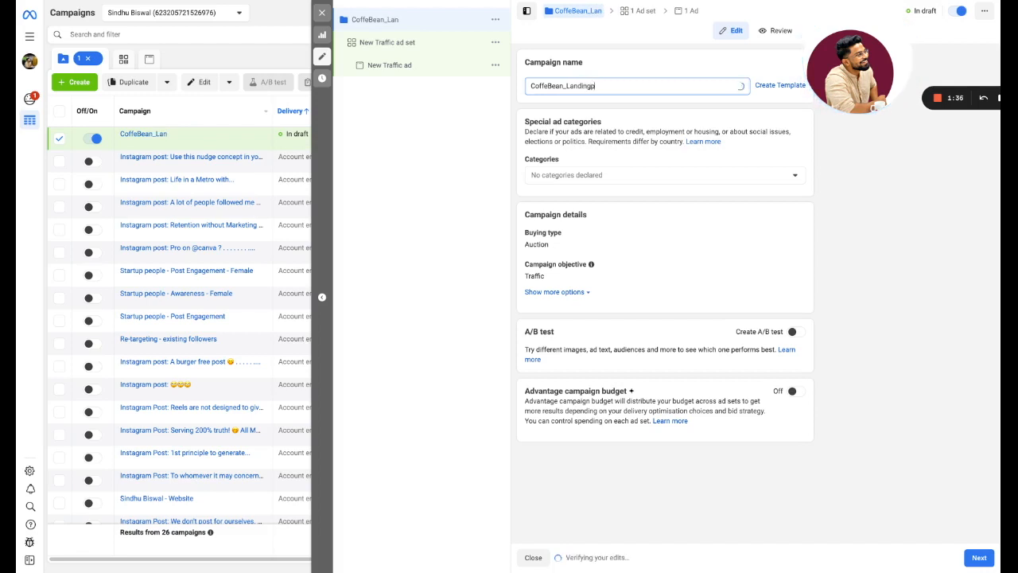
type("ageVIEWS")
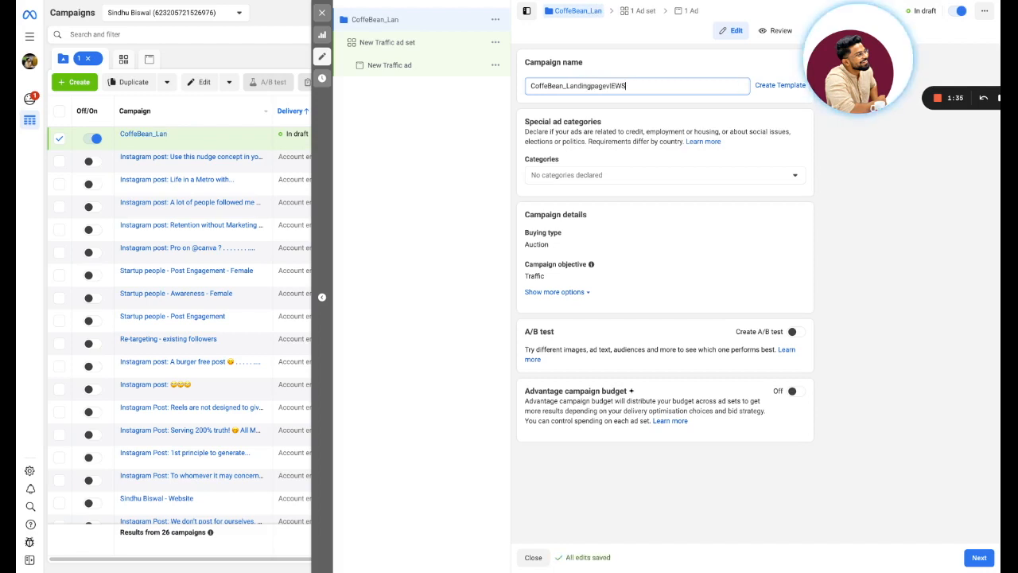
type("CoffeBean_LandingpageViews_6thOct")
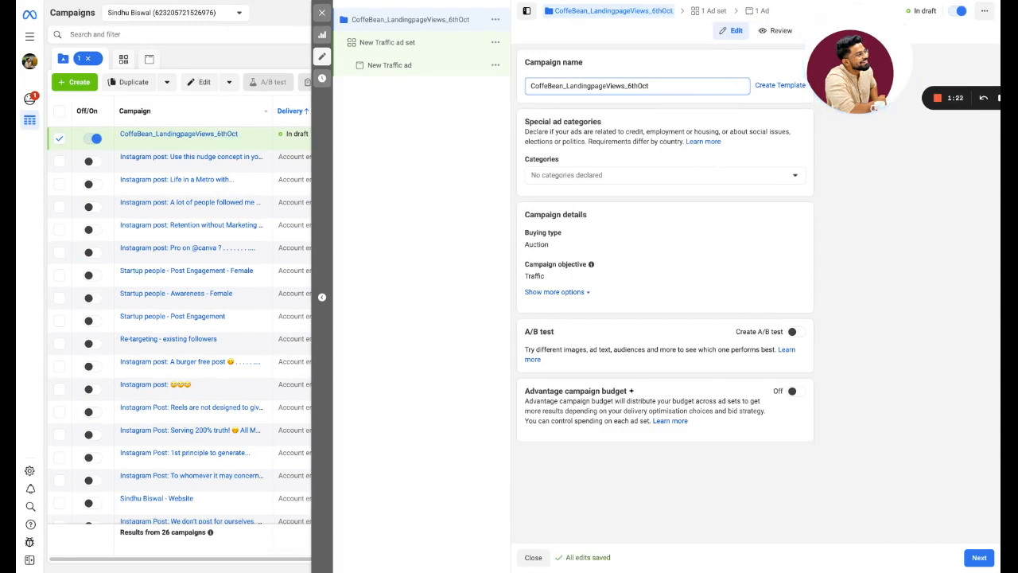
mouse_move(631, 27)
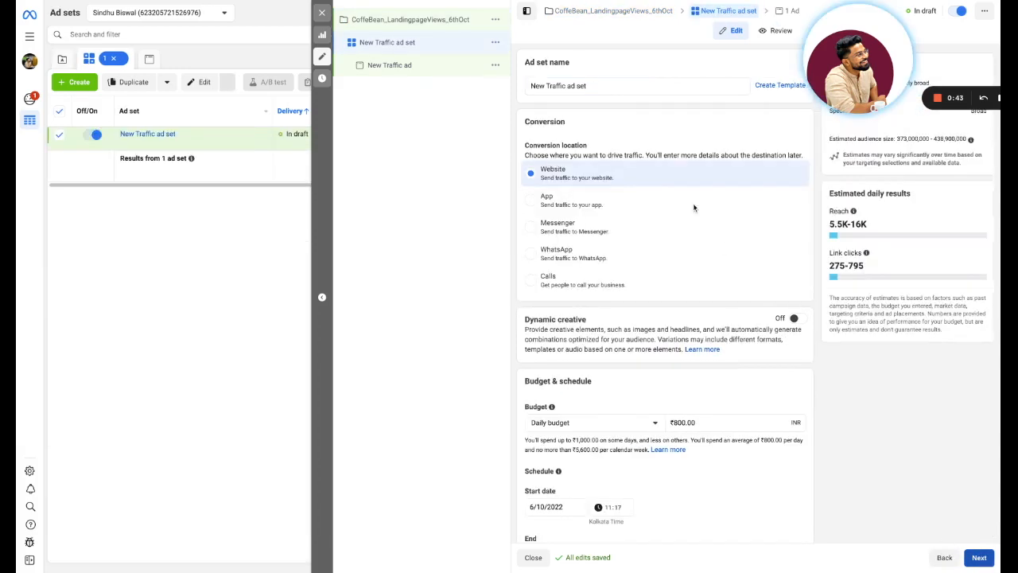
Rename the ad set to Interest-coffeelovers.
left_click(637, 86)
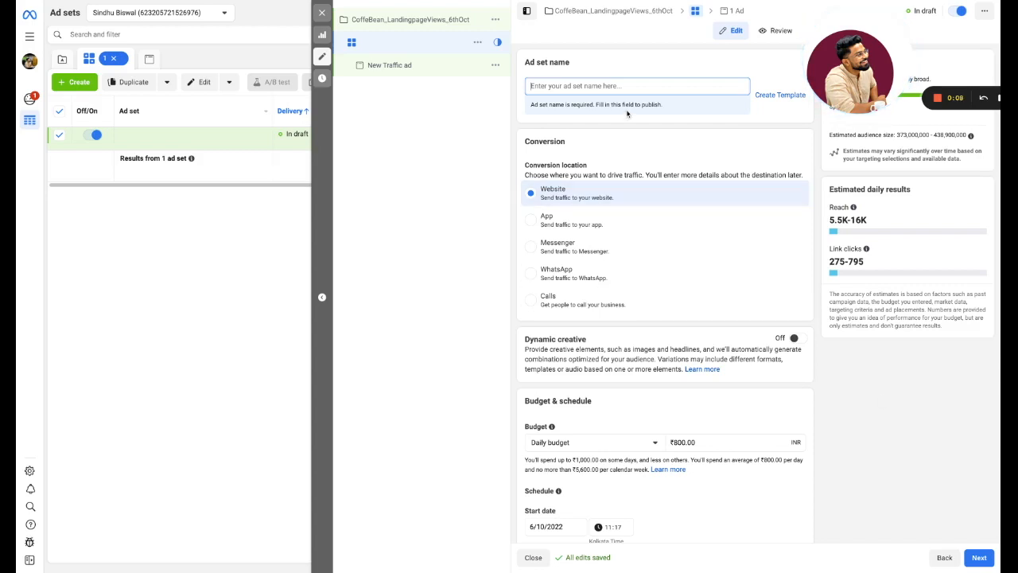
type("Intere")
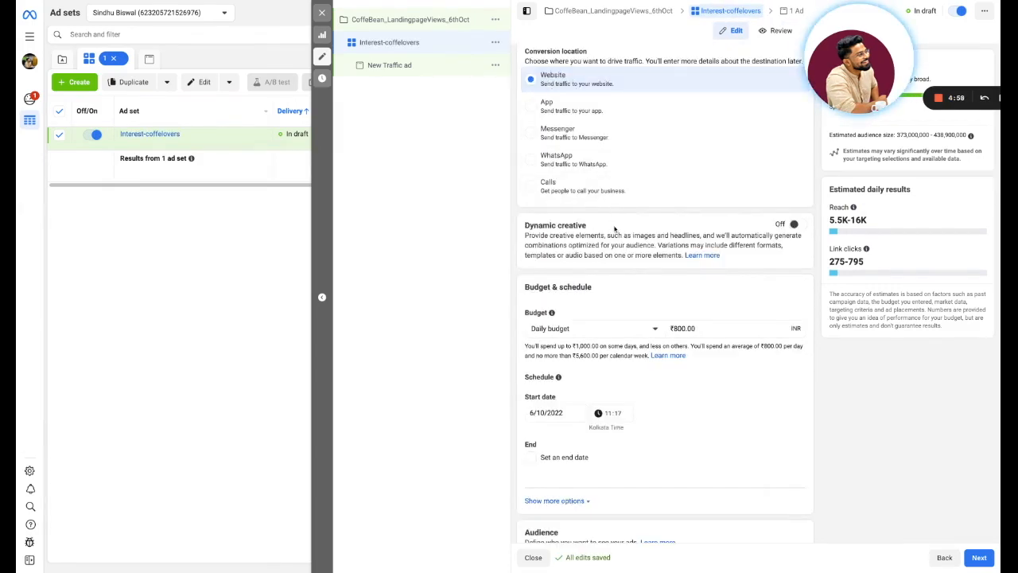
scroll("down", 3)
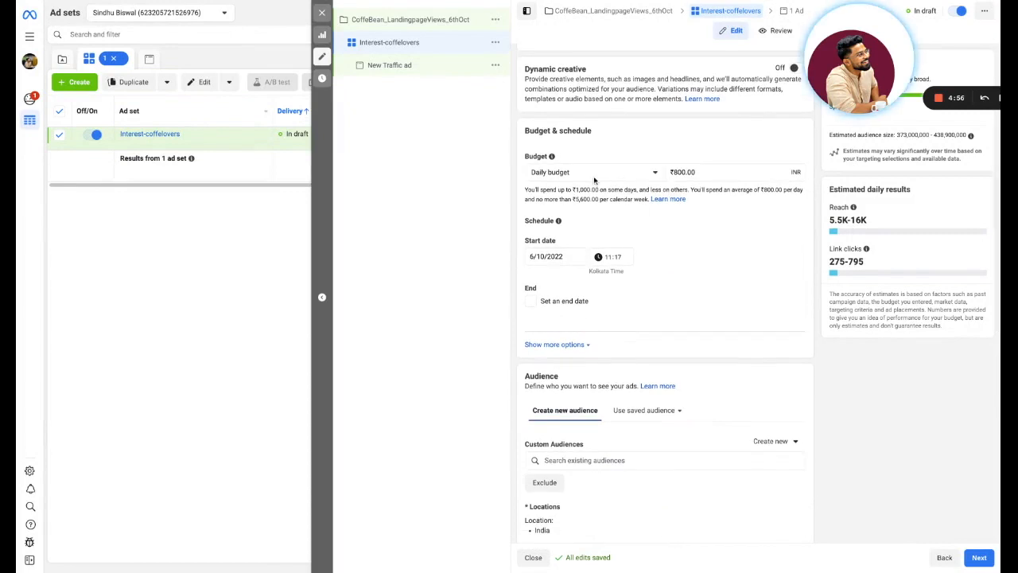
left_click(595, 171)
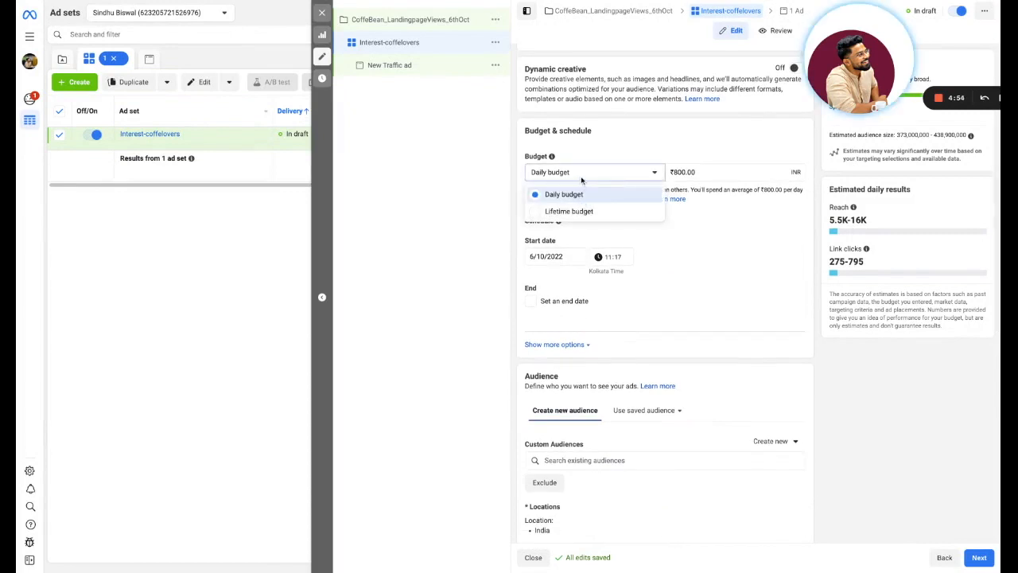
mouse_move(619, 167)
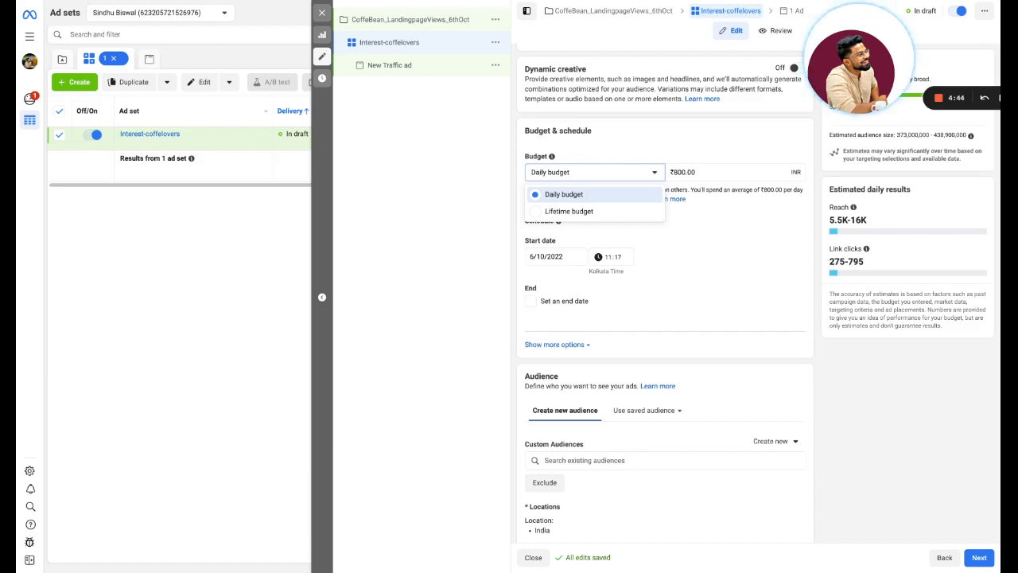
mouse_move(569, 216)
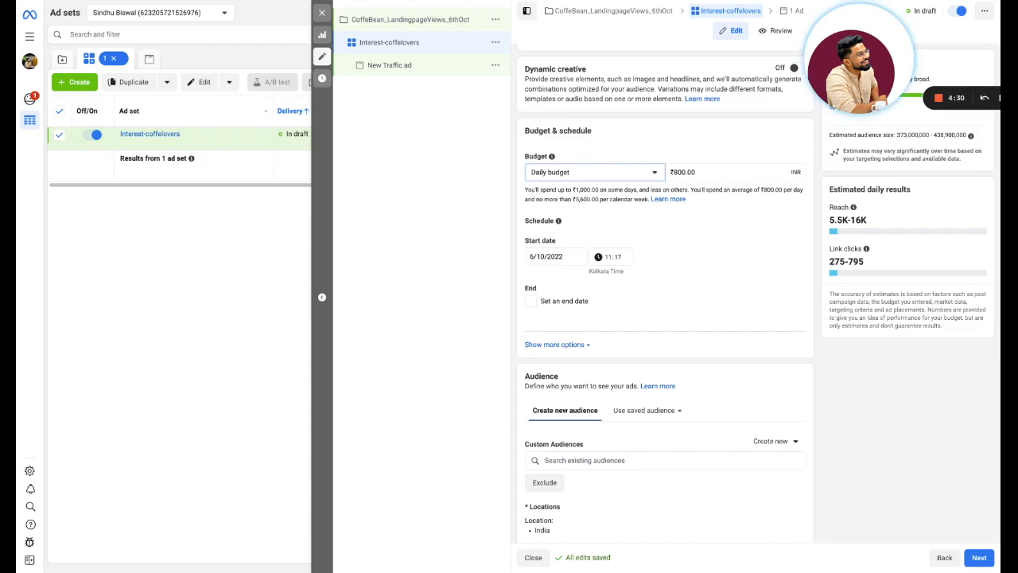
scroll("down", 3)
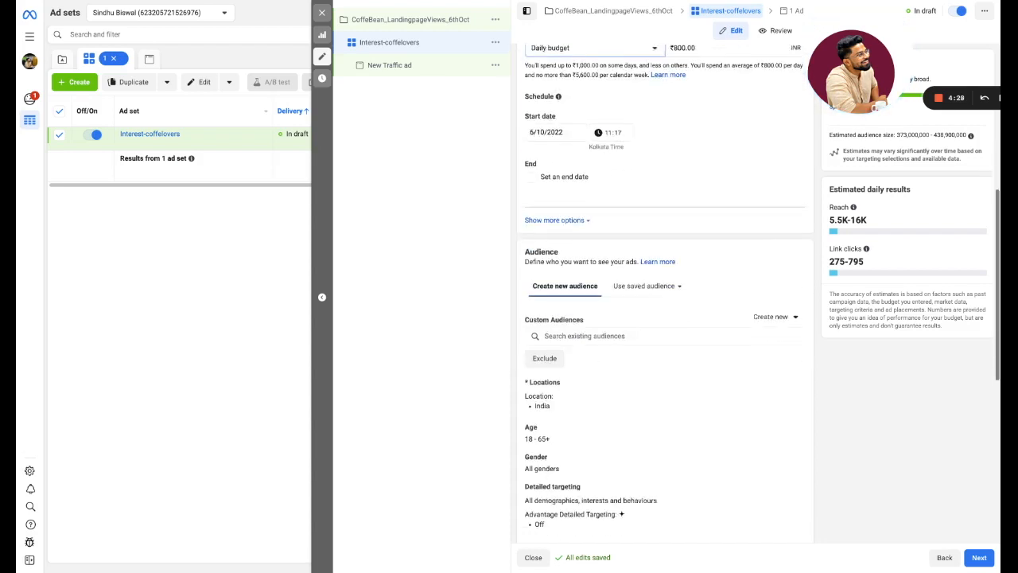
scroll("down", 3)
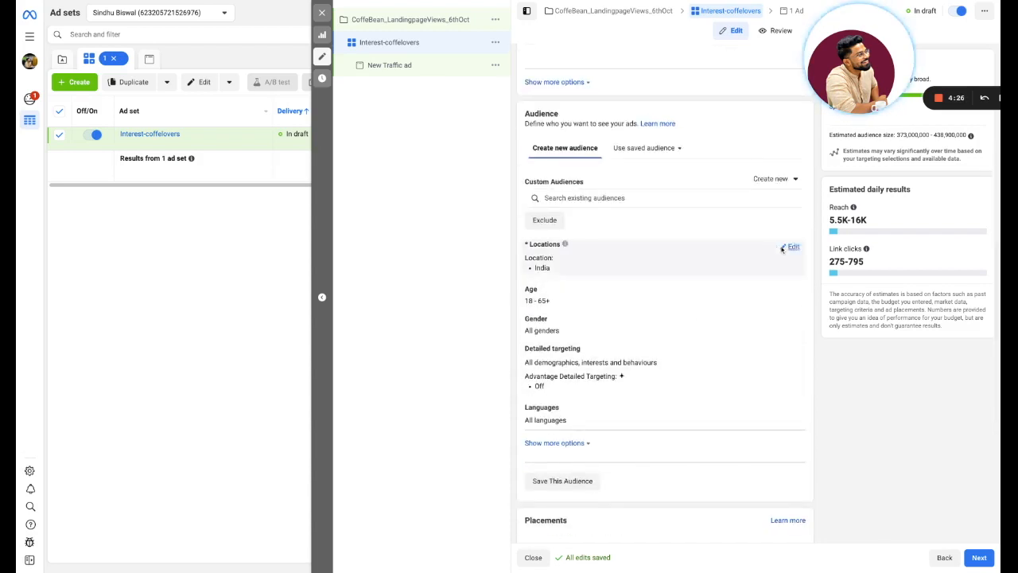
Target the location Bangalore, Karnataka (+40 km) instead of India.
left_click(793, 245)
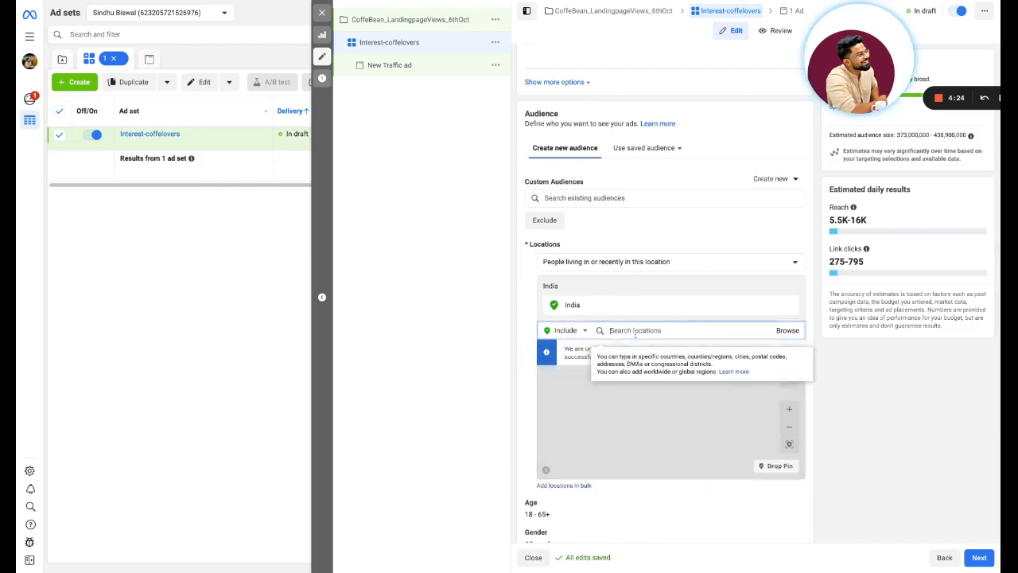
type("bangalore")
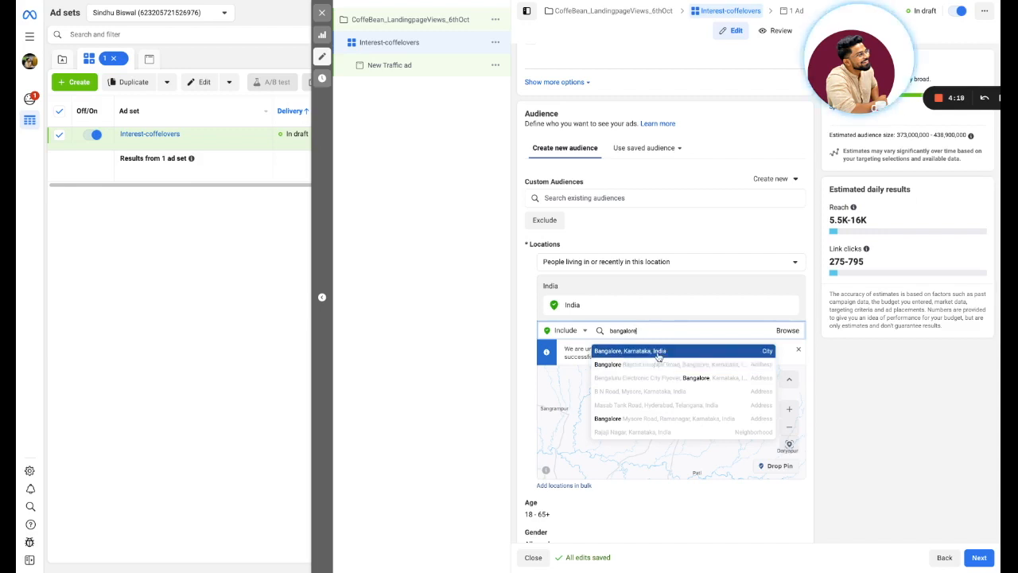
left_click(649, 350)
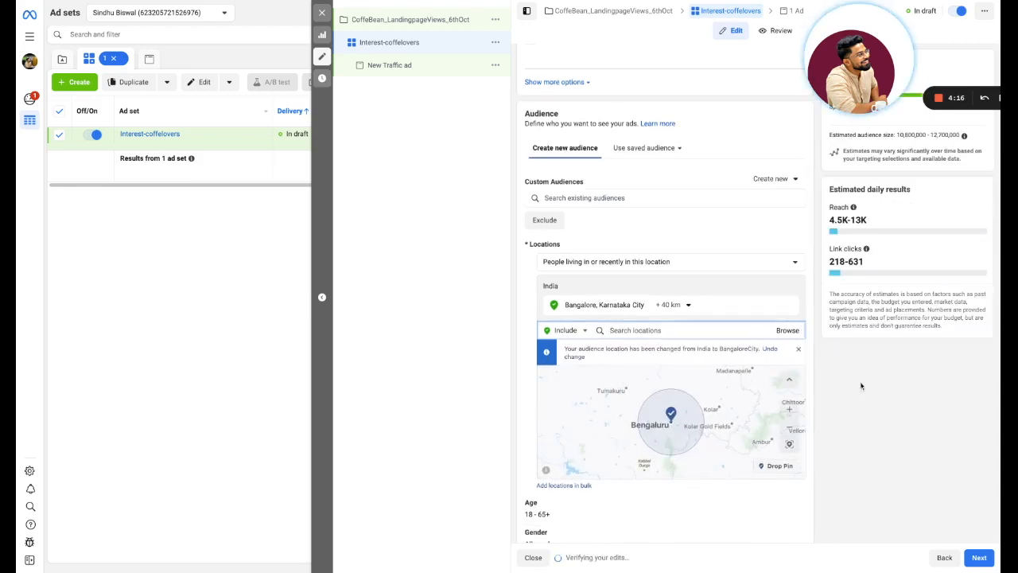
Set the audience age range to 25–35 and begin editing detailed targeting.
scroll("down", 3)
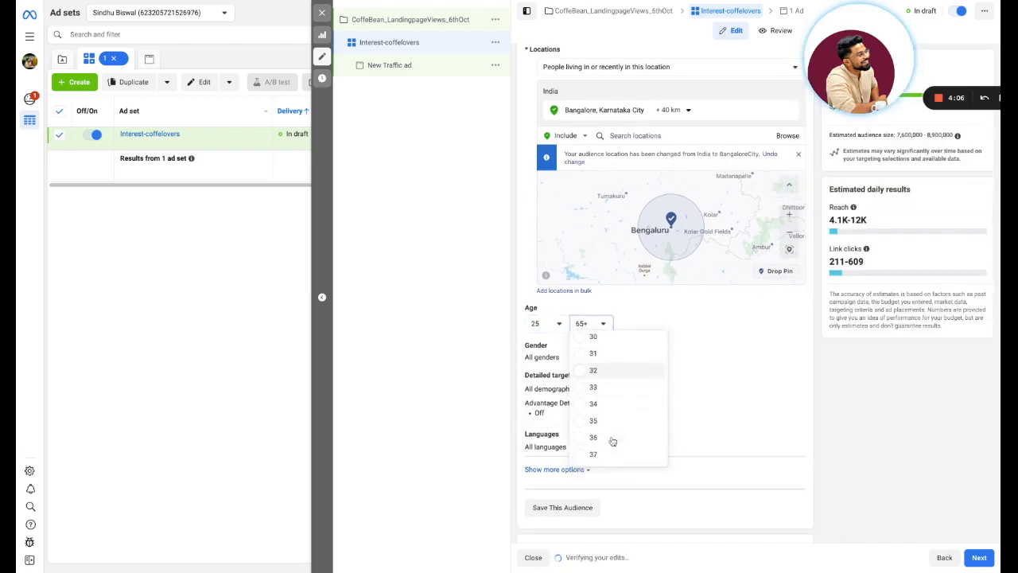
left_click(592, 420)
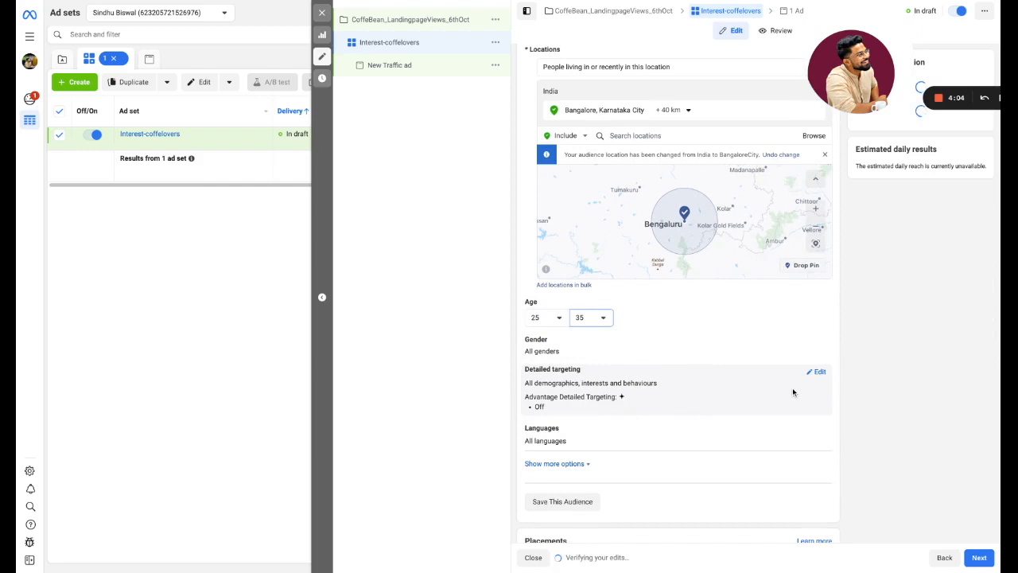
left_click(808, 372)
type("c")
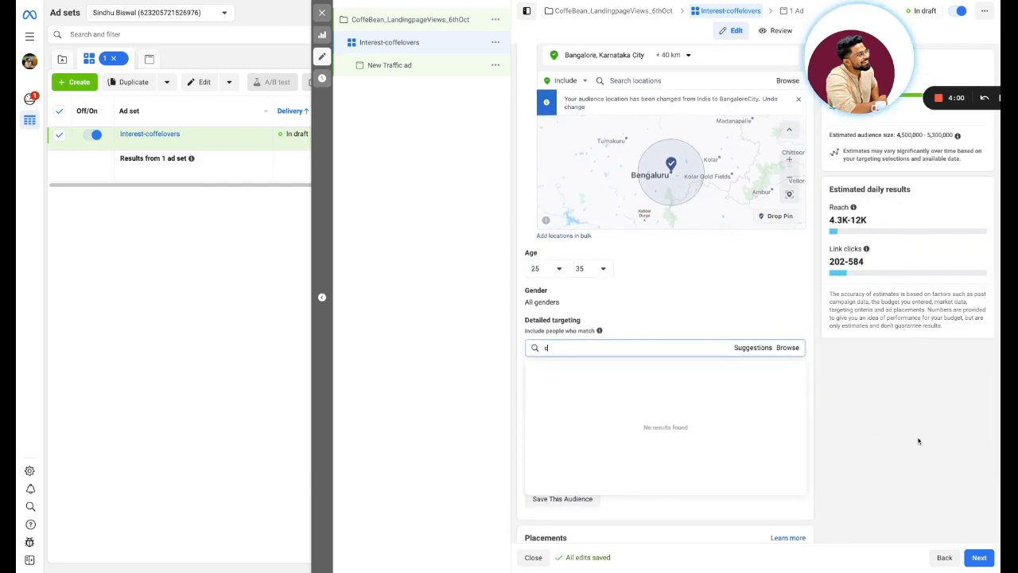
Add coffee interests: Specialty coffee, then suggested Espresso, Cappuccino, Latte and Starbucks.
type("offee")
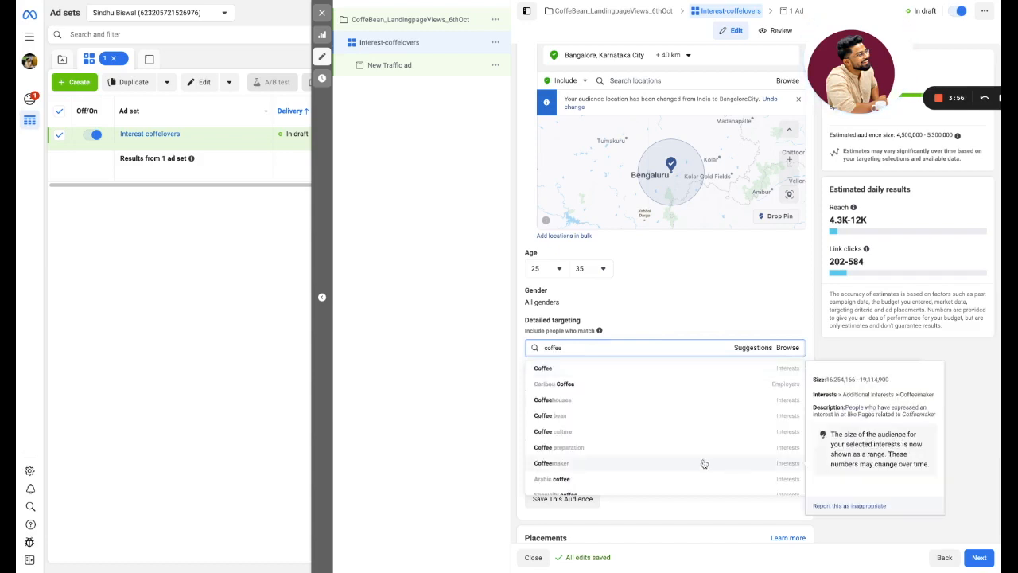
mouse_move(670, 409)
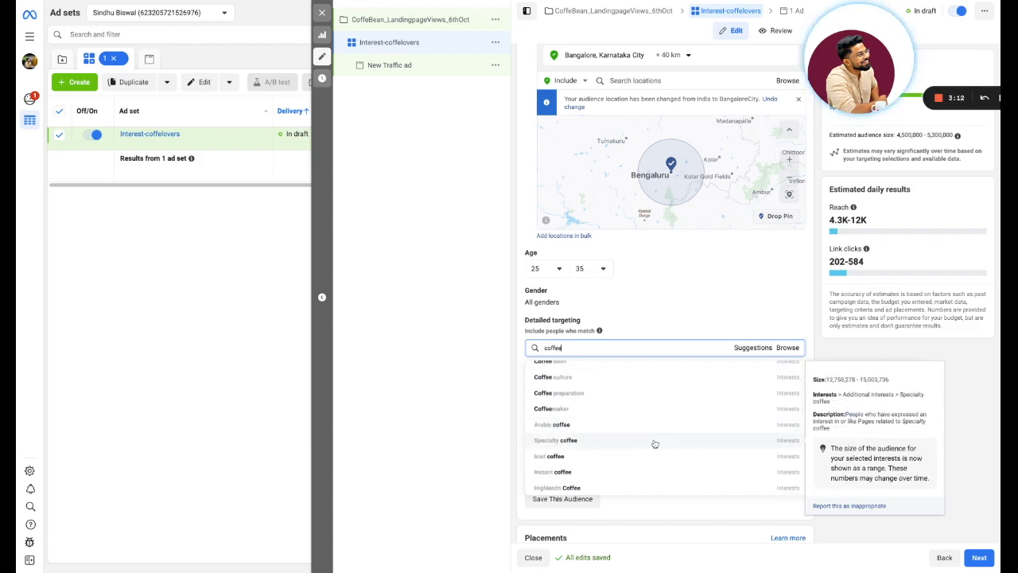
left_click(560, 439)
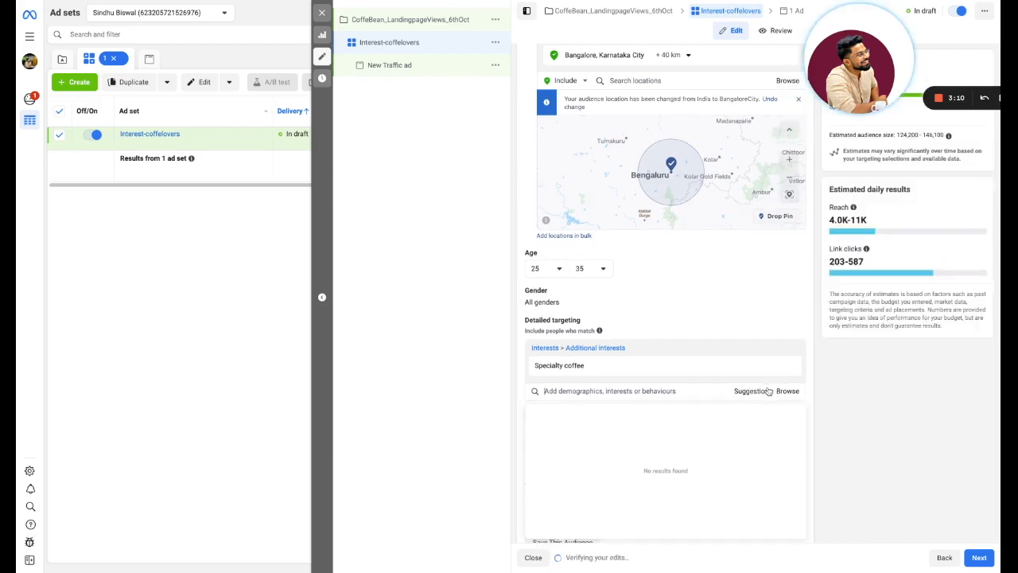
left_click(642, 391)
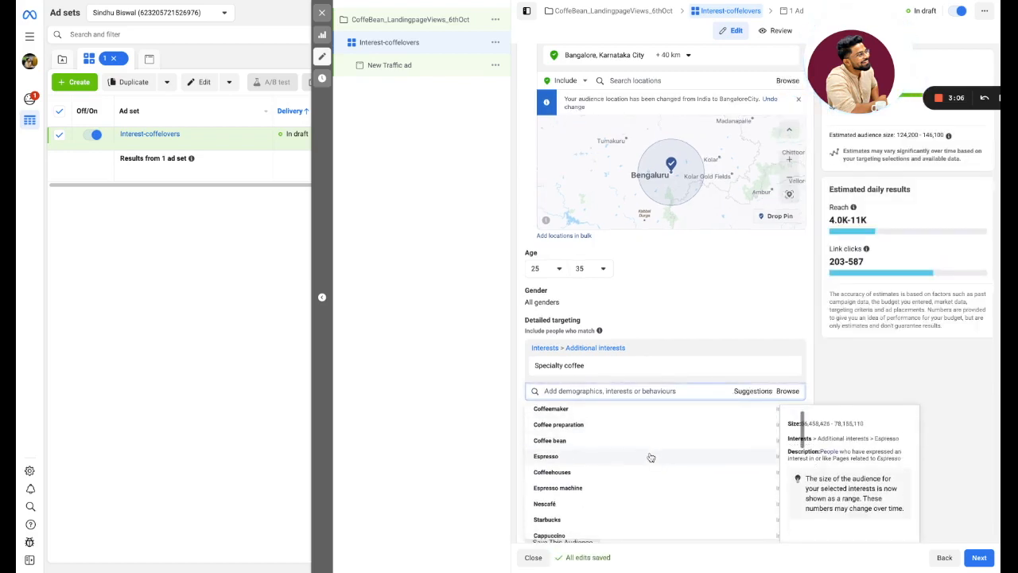
left_click(547, 455)
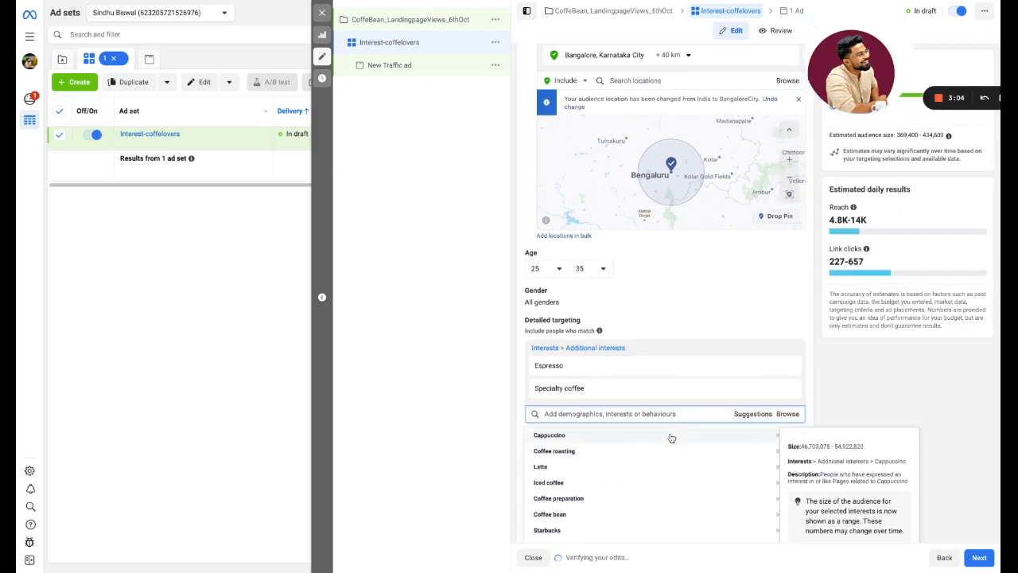
left_click(548, 436)
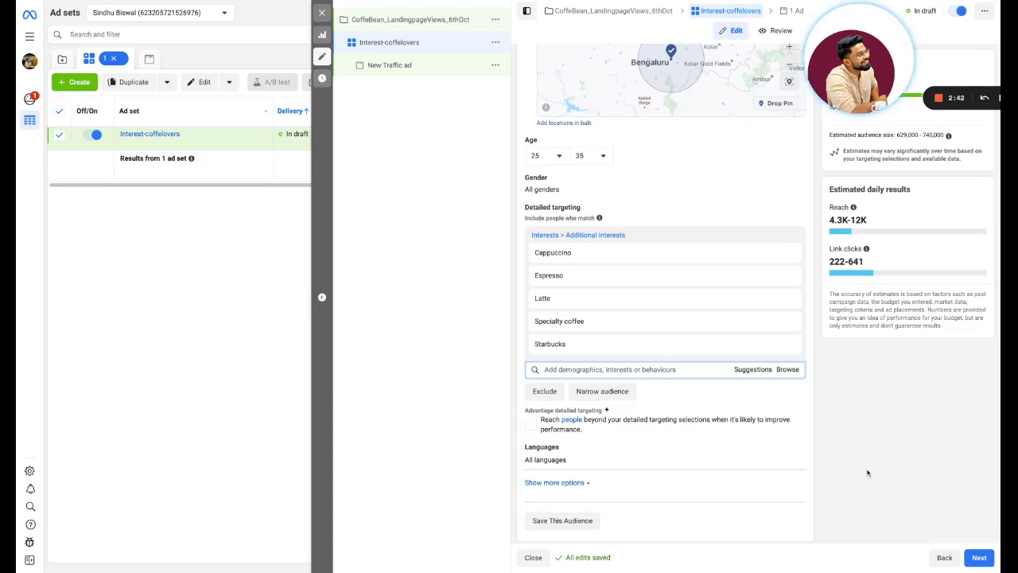
scroll("down", 3)
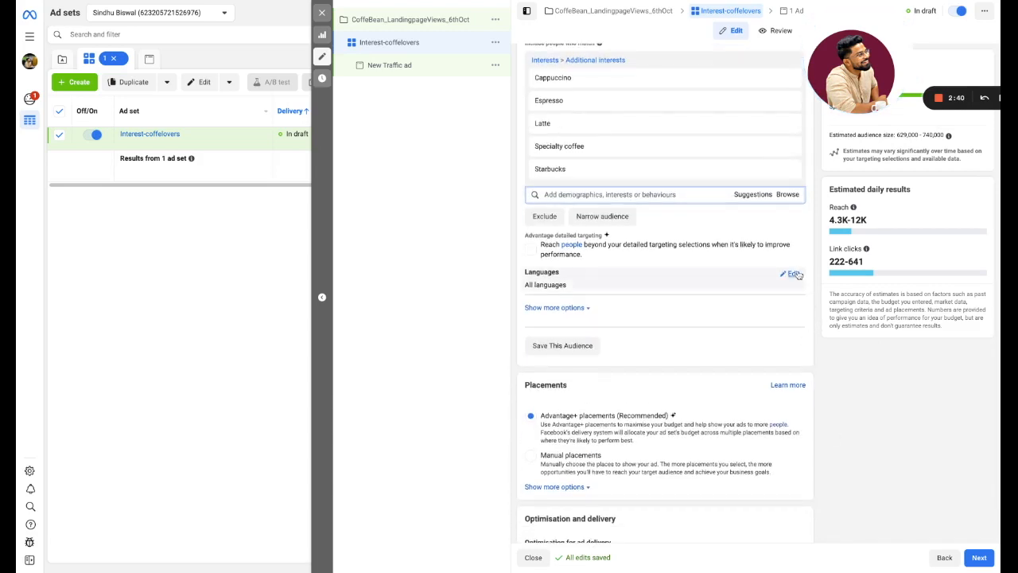
Keep English (All) as the audience language and view the delivery optimisation choices.
left_click(792, 274)
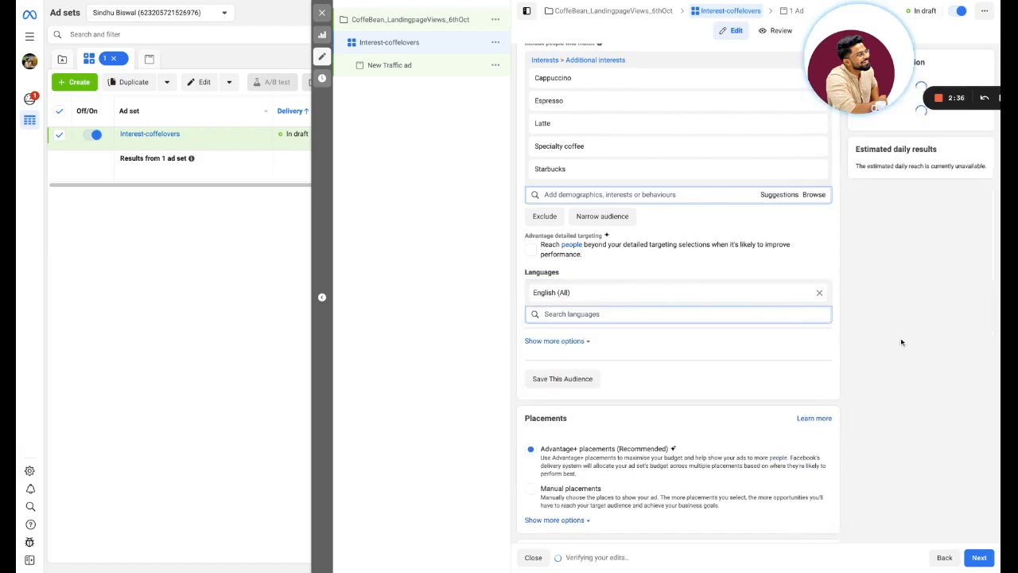
scroll("down", 3)
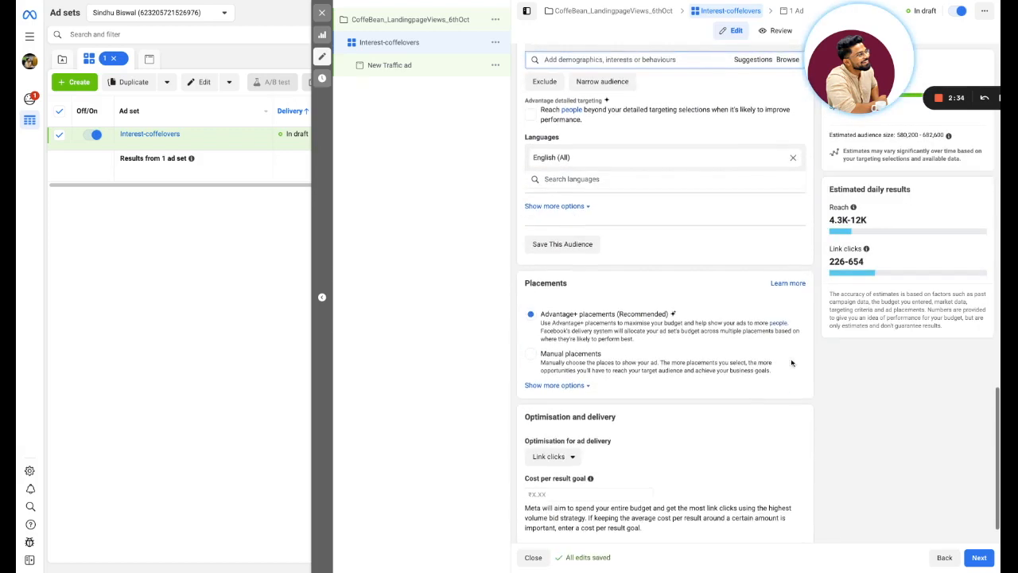
scroll("down", 3)
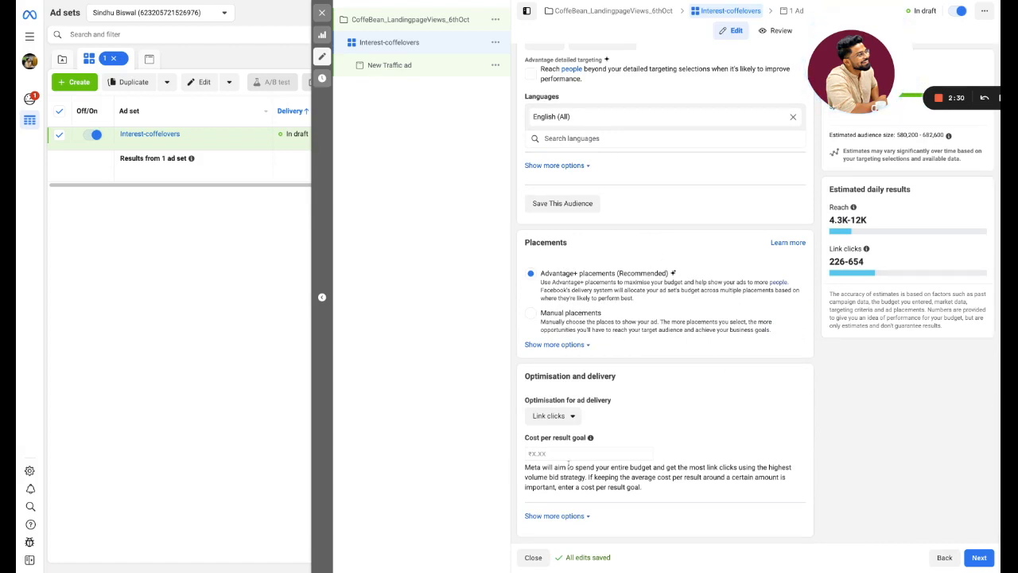
left_click(552, 416)
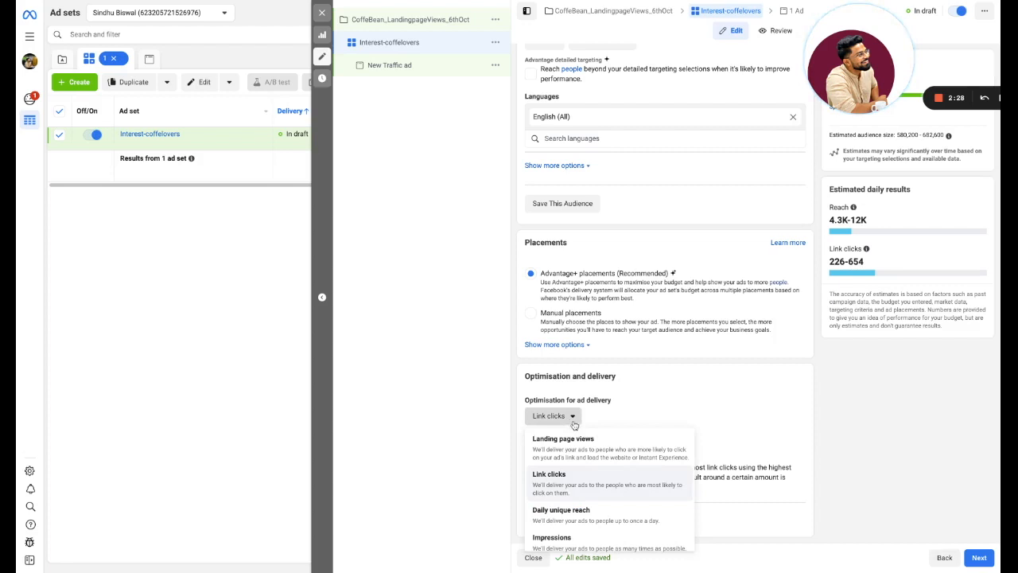
mouse_move(579, 474)
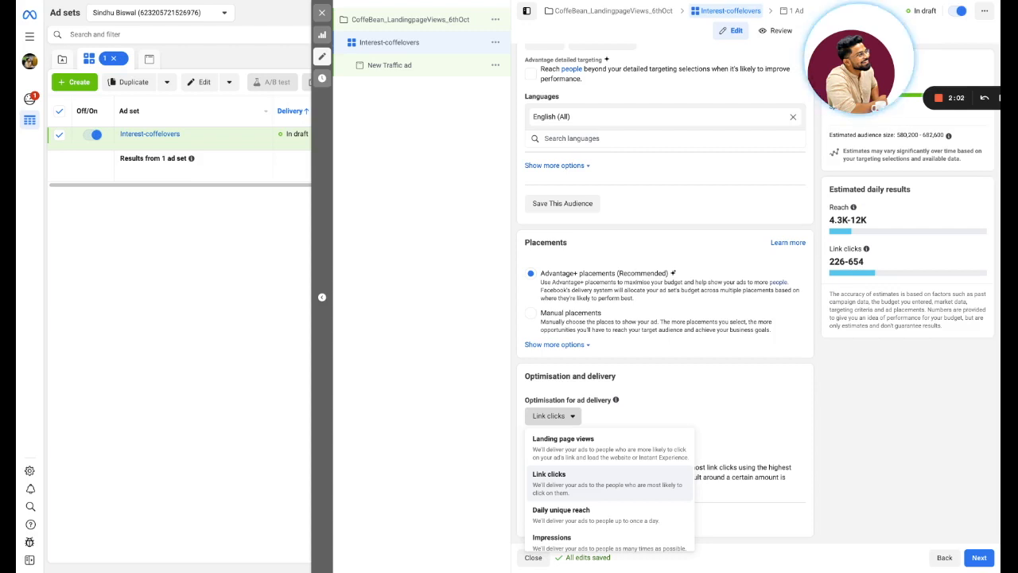
mouse_move(602, 451)
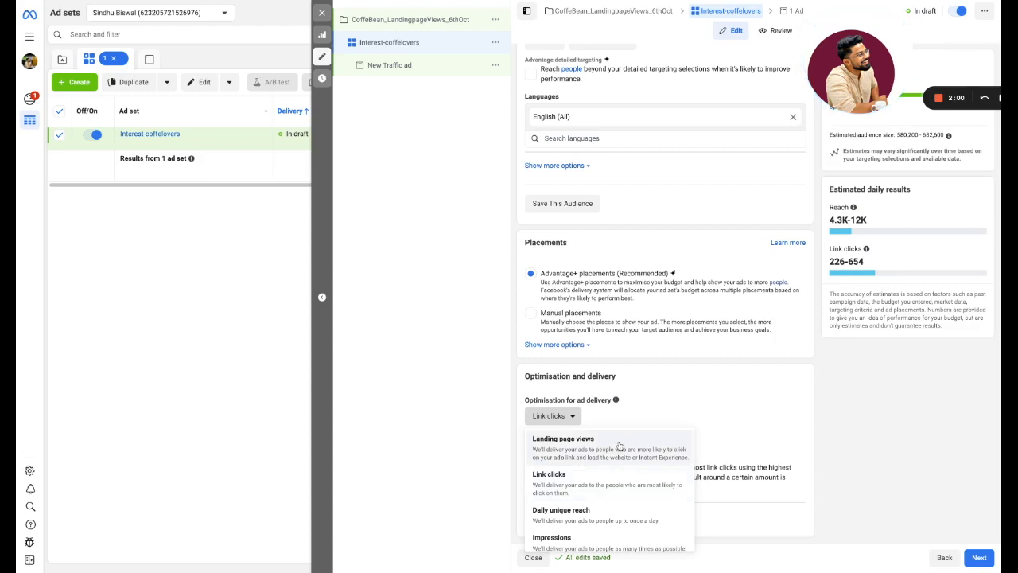
Optimise ad delivery for landing page views and move on to the ad.
left_click(564, 439)
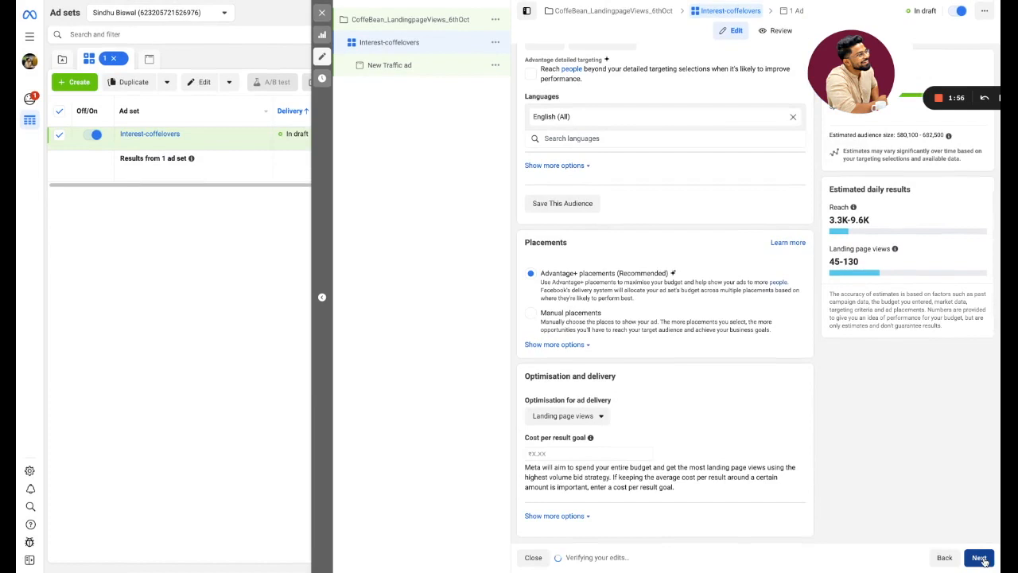
left_click(980, 550)
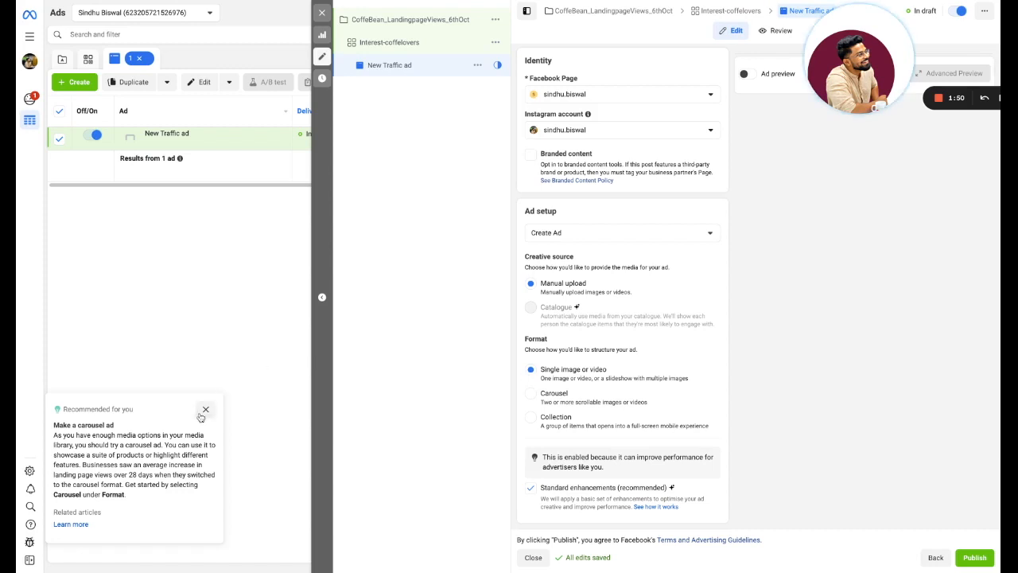
Scroll the new Traffic ad's setup down to the Ad creative section.
scroll("down", 3)
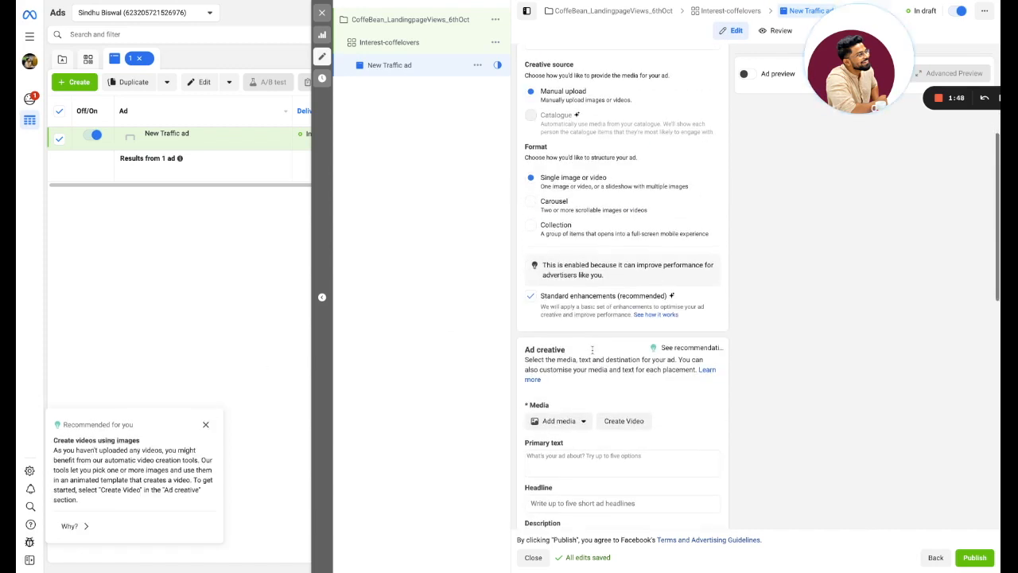